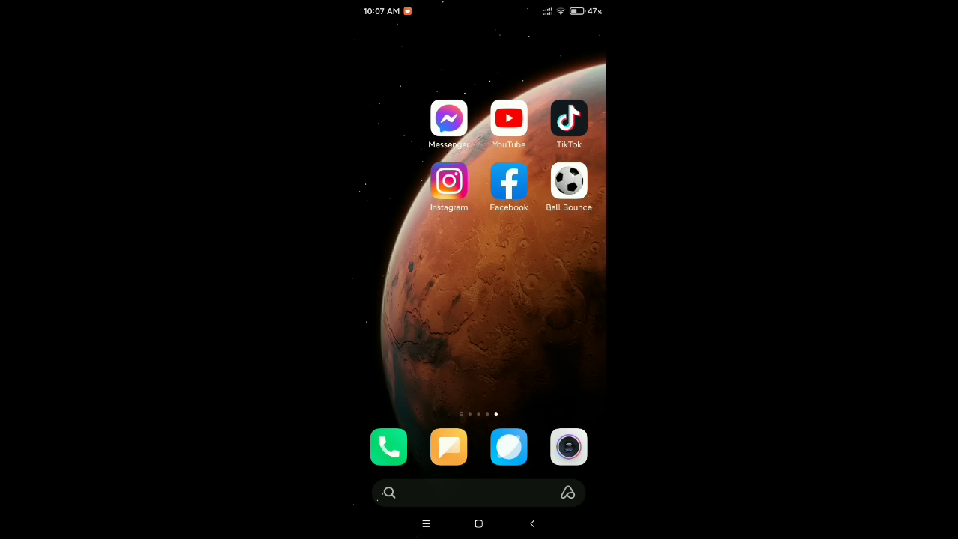
Launch Facebook and reach the Create story screen with its story types and gallery.
click(509, 181)
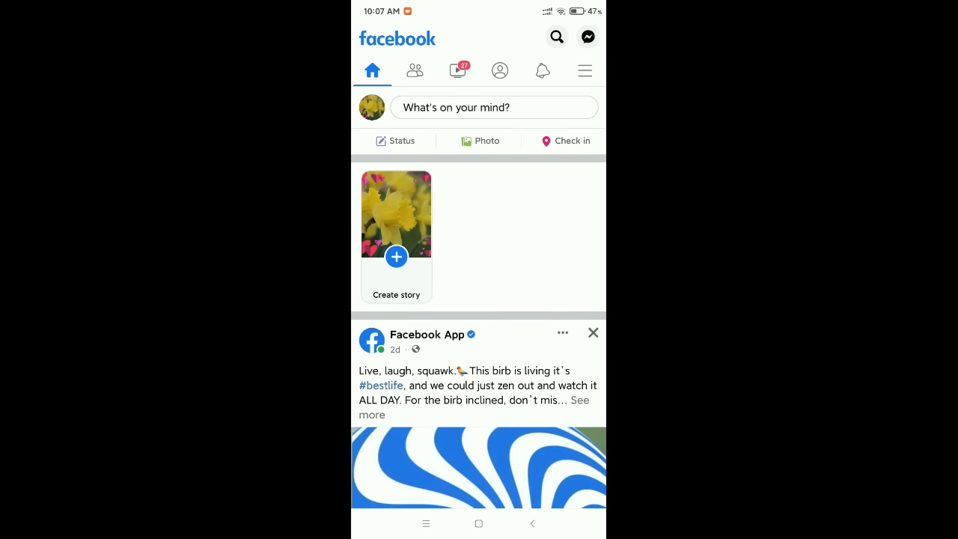
click(395, 257)
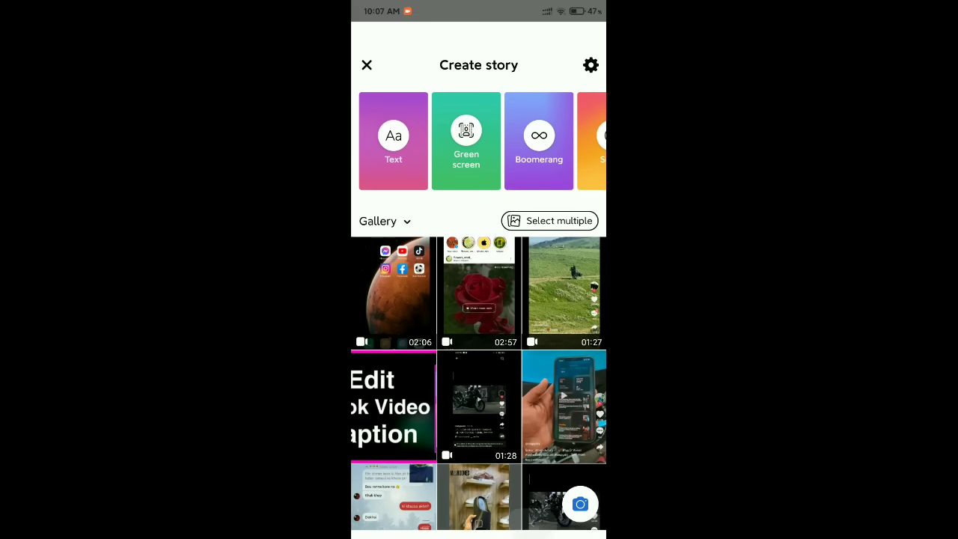
Leave Facebook and swipe the home screen back to the page holding its icon.
click(367, 64)
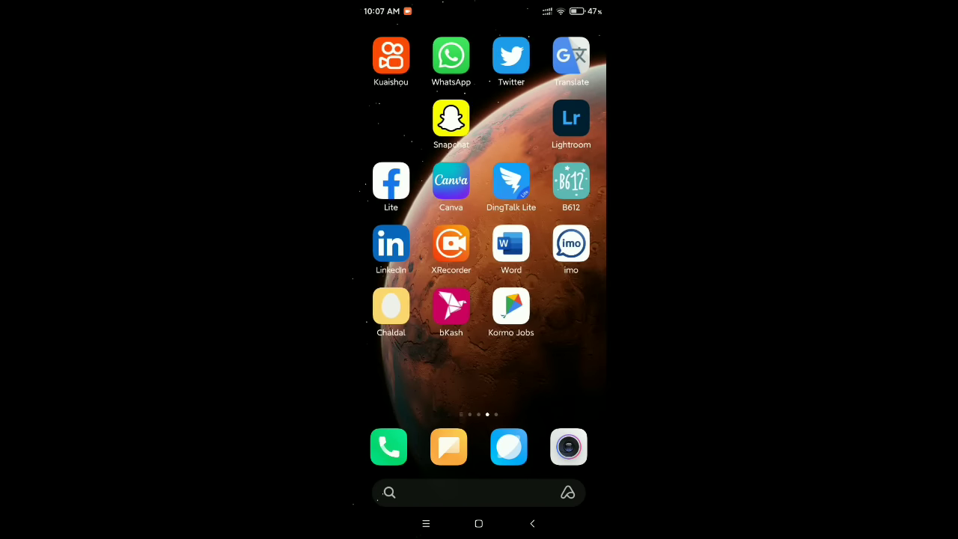
scroll(left, 3)
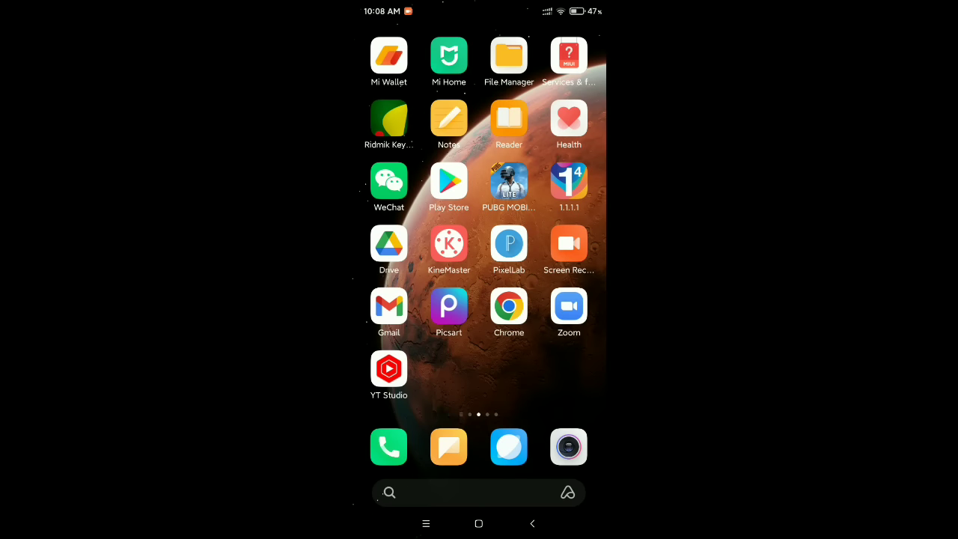
scroll(left, 3)
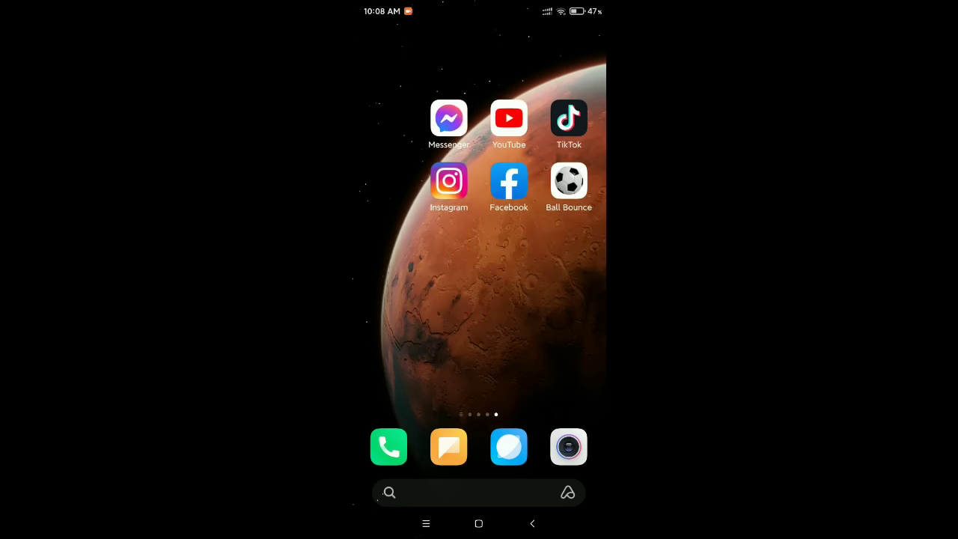
Reopen Facebook and start a problem report via the menu's Settings & Privacy and Help & support.
click(509, 180)
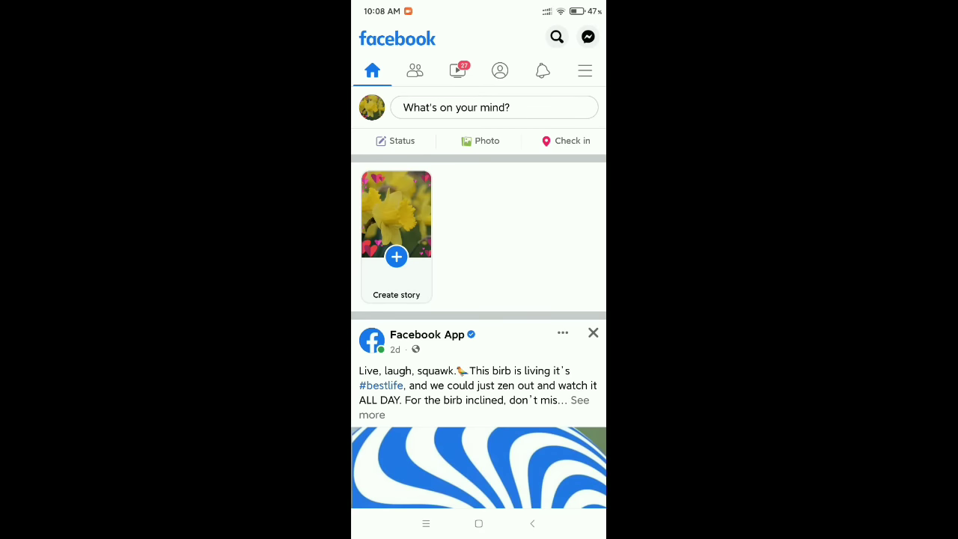
click(584, 70)
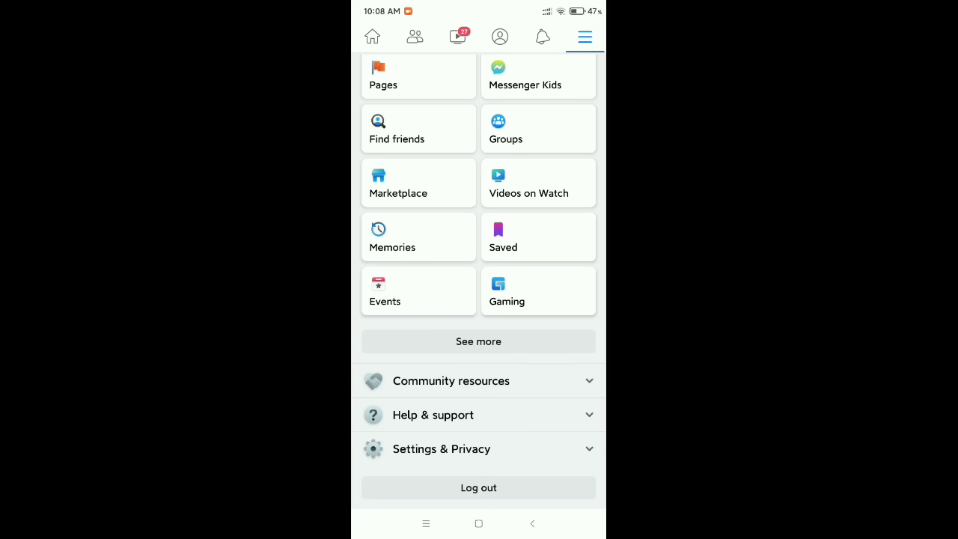
click(441, 449)
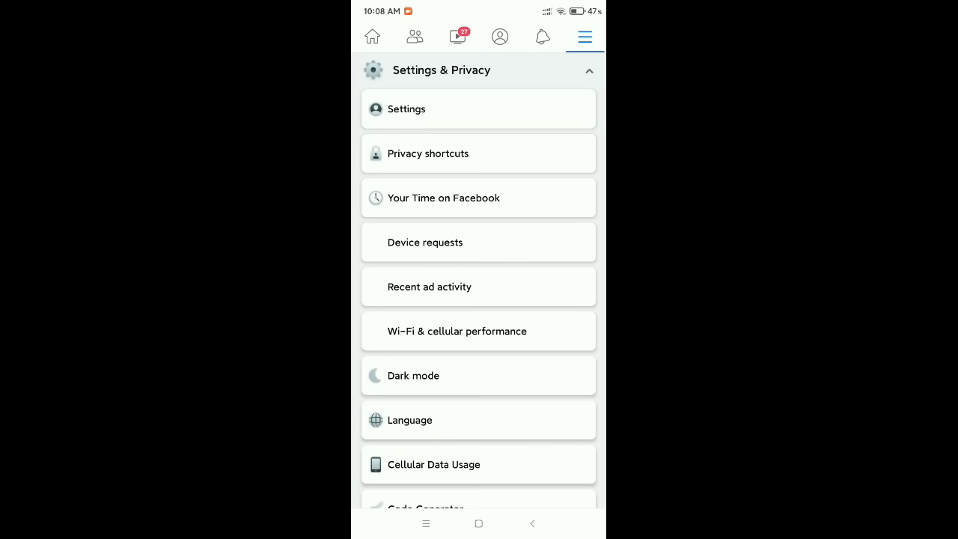
scroll(down, 3)
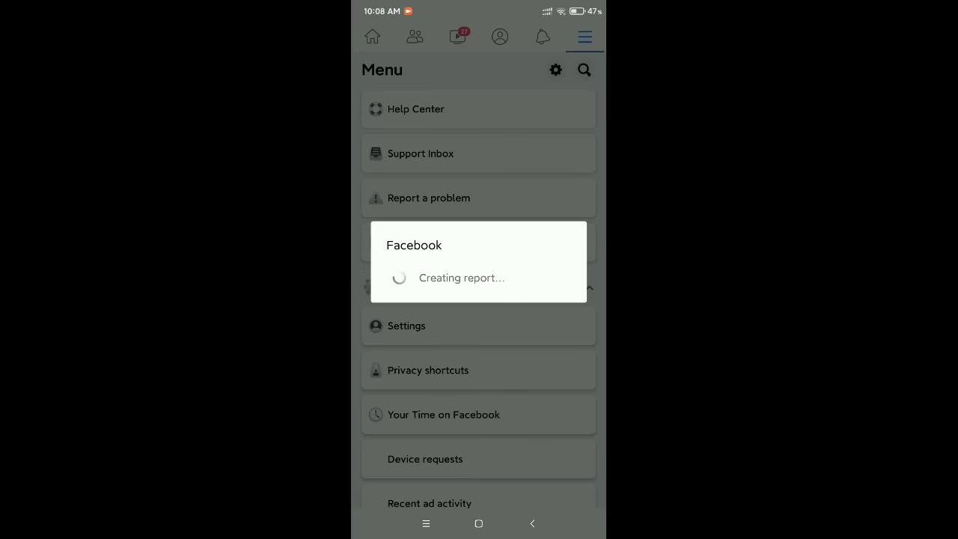
click(428, 198)
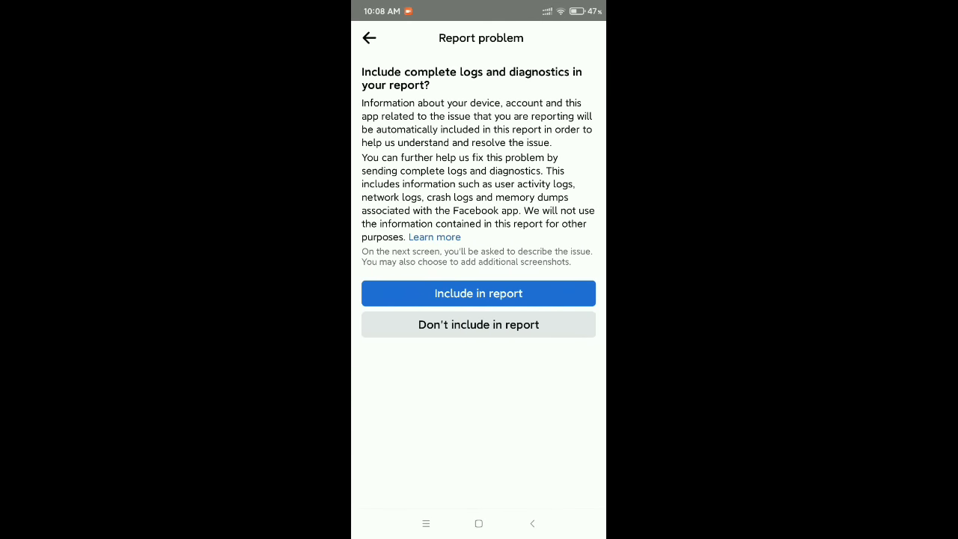
Decline complete logs and choose a product, reaching the Send report form with a screenshot.
click(479, 324)
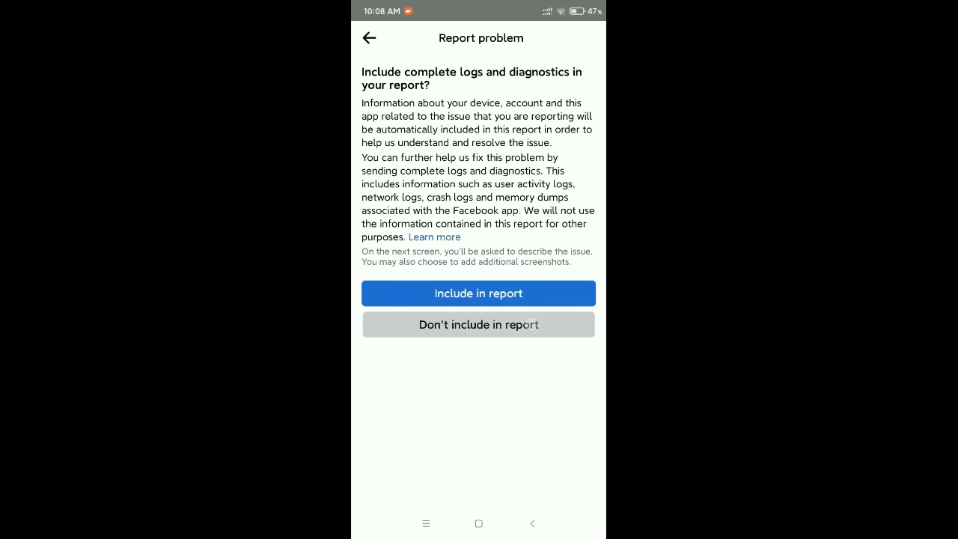
click(479, 323)
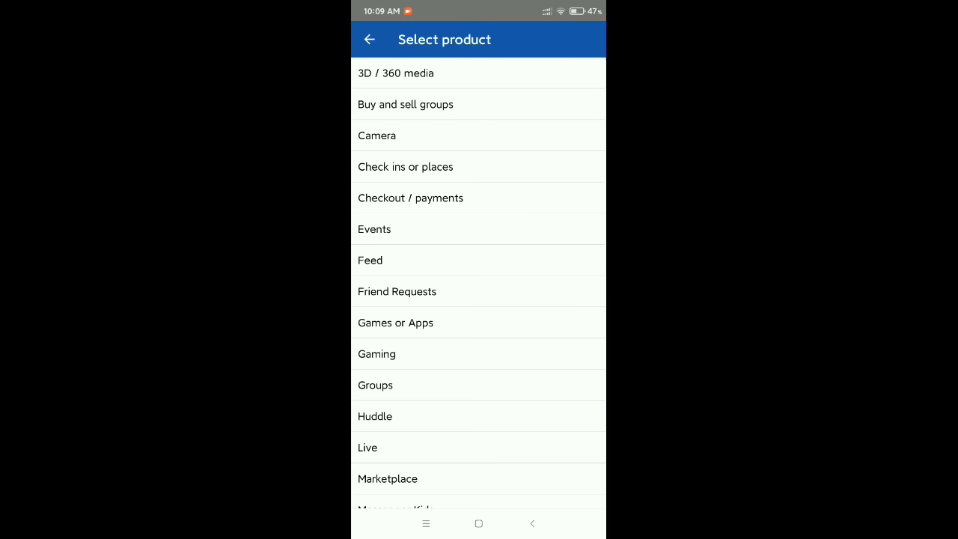
scroll(down, 3)
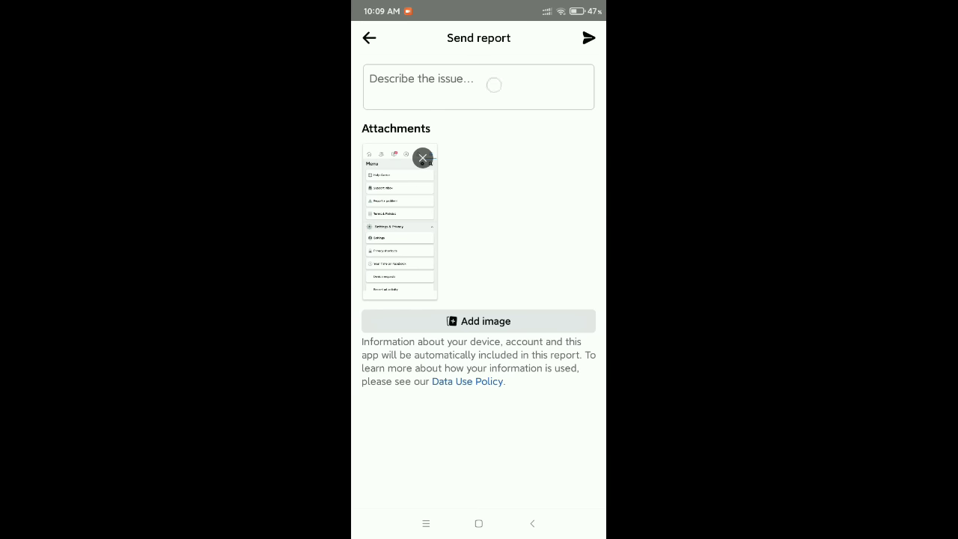
Describe the issue as 'Music story not showing' and send the report.
click(479, 85)
text(M)
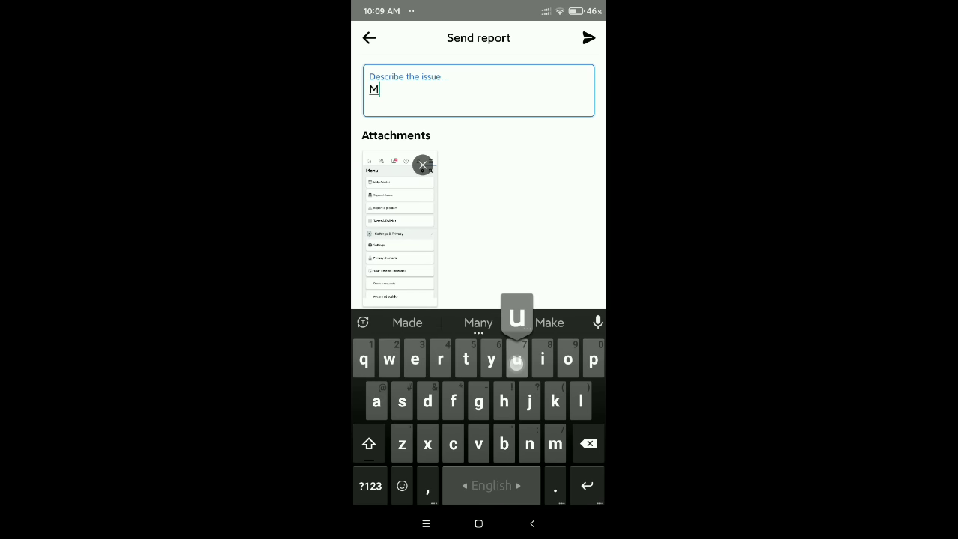
text(usic s)
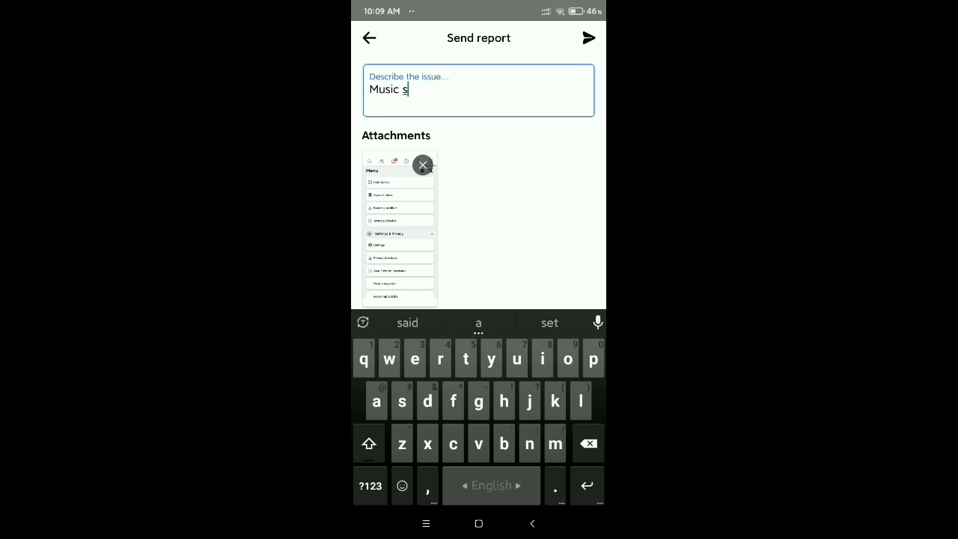
text(tory)
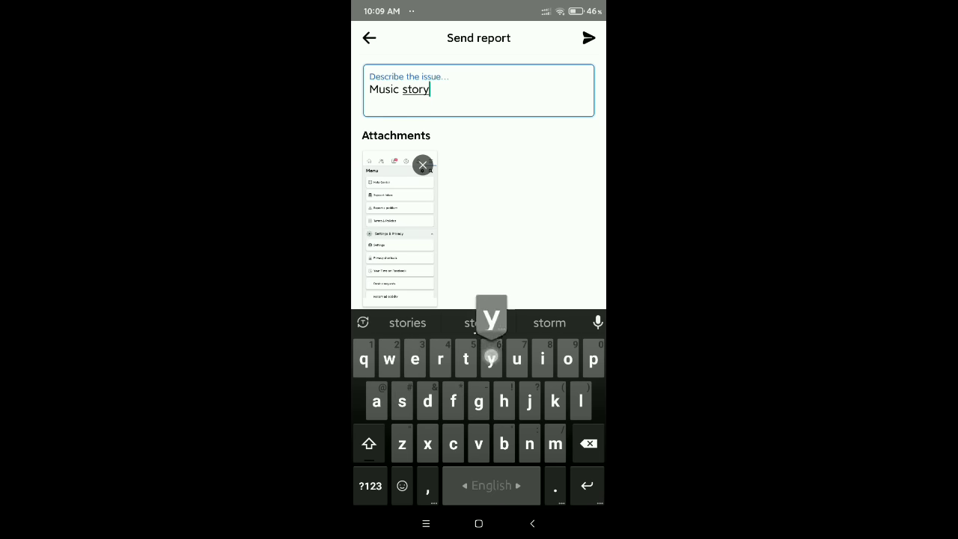
text(not s)
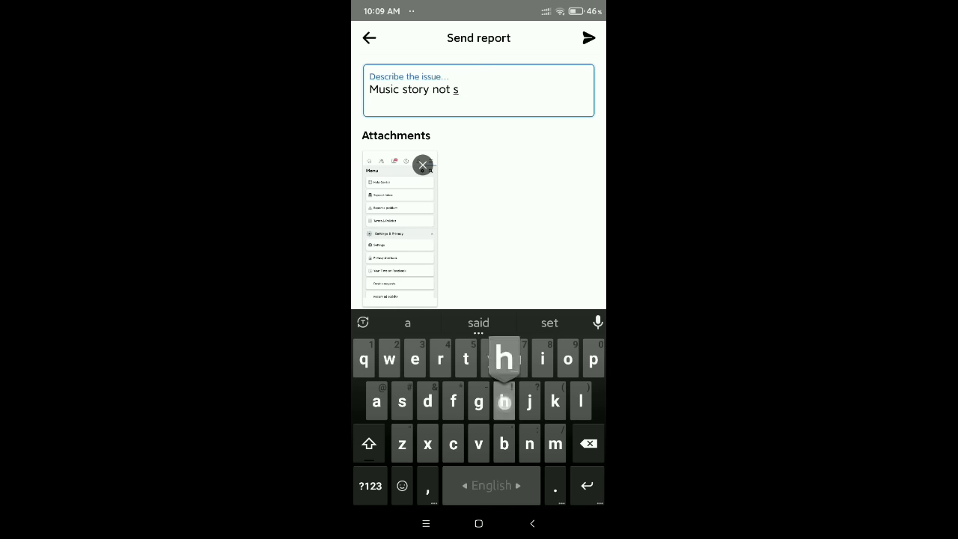
text(howing)
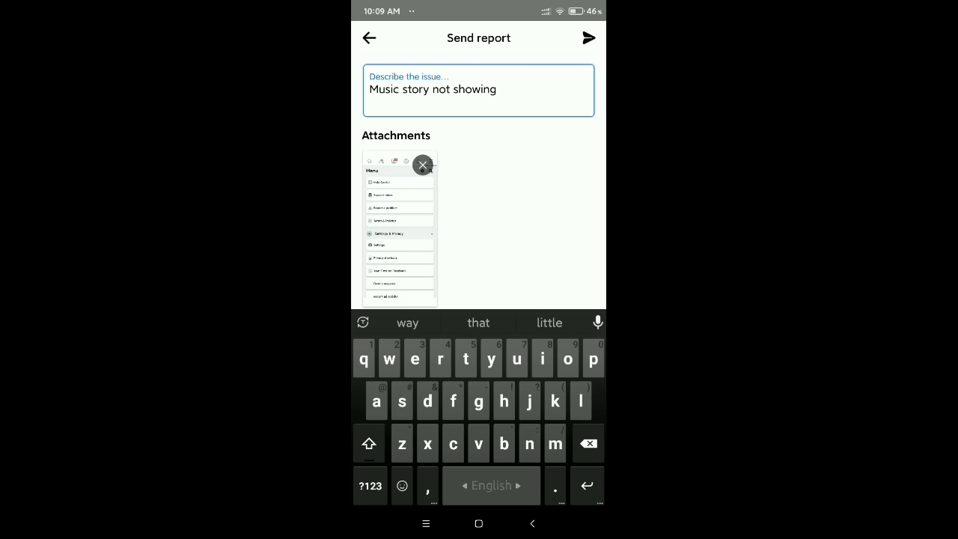
click(590, 39)
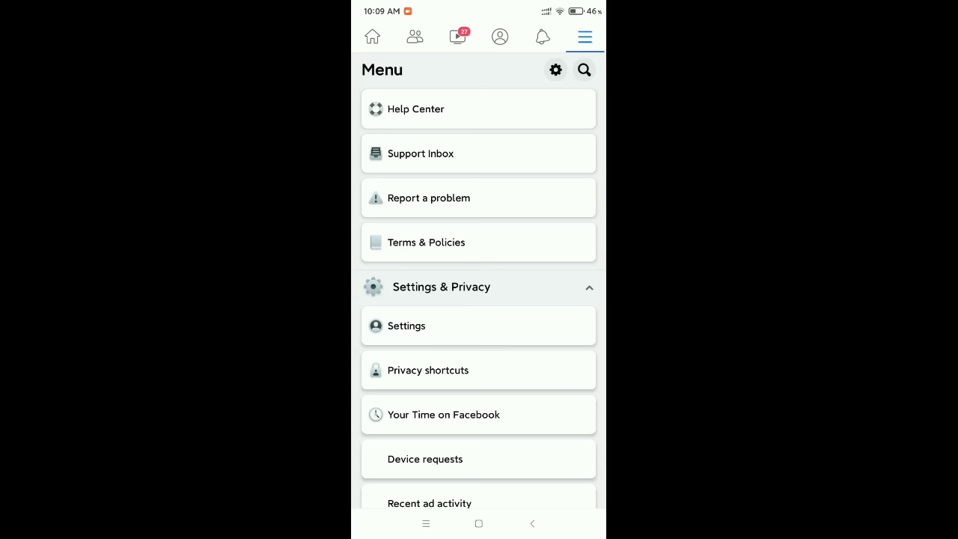
scroll(down, 3)
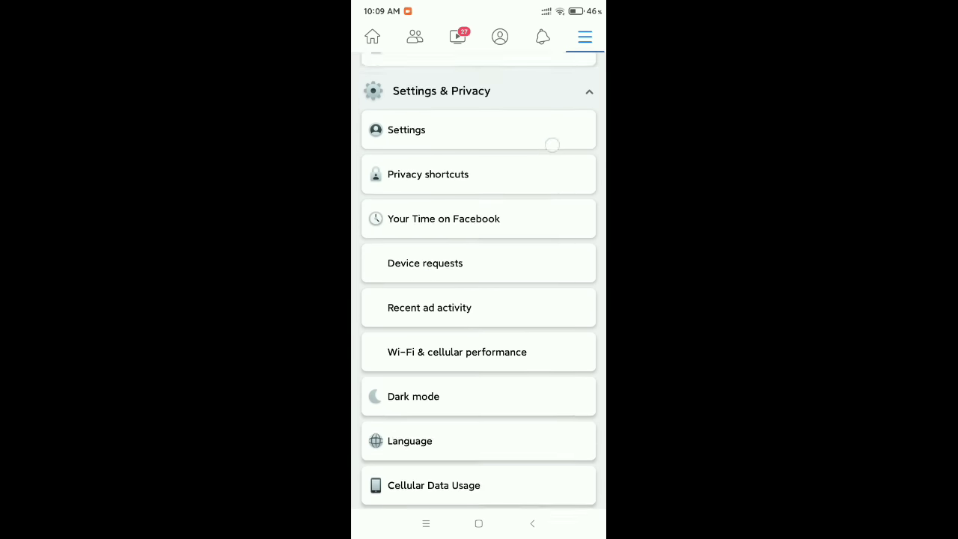